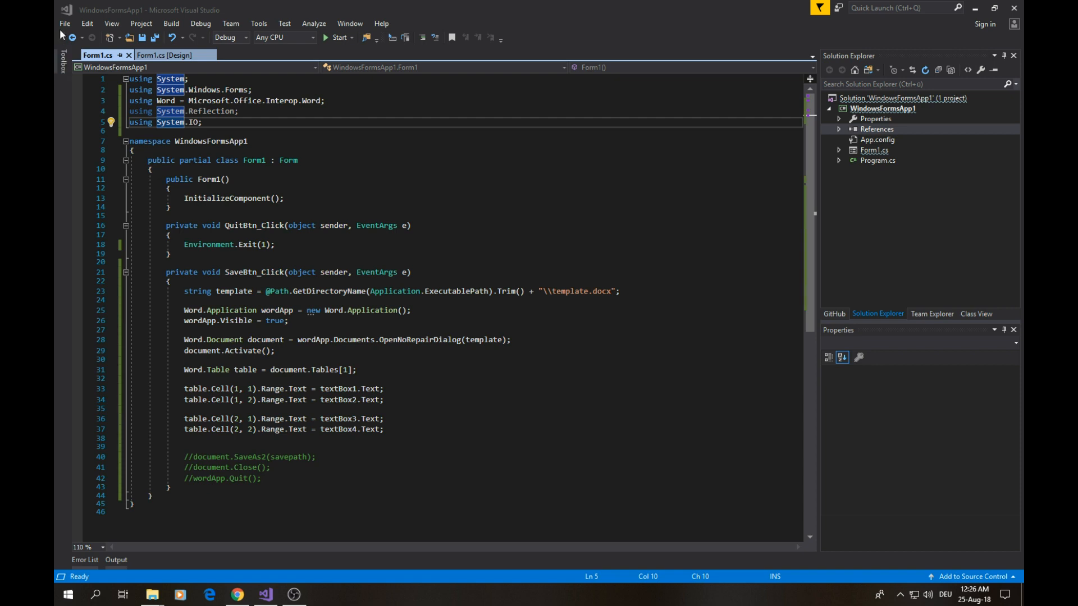
Start a new Windows Forms App project, then abandon creating it.
{"action": "left_click", "coordinate": [64, 22]}
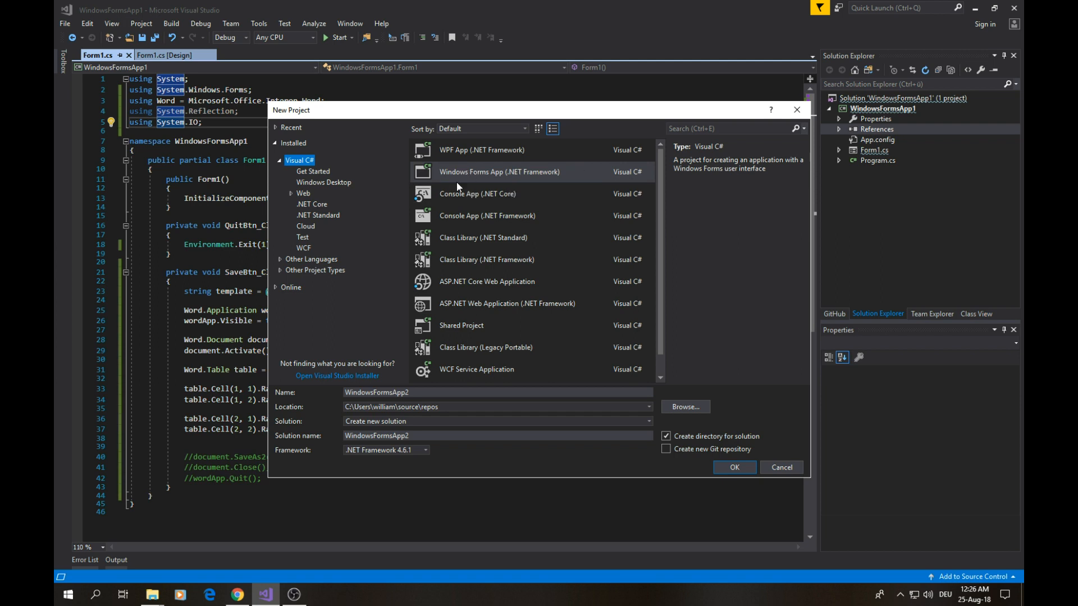
{"action": "left_click", "coordinate": [500, 171]}
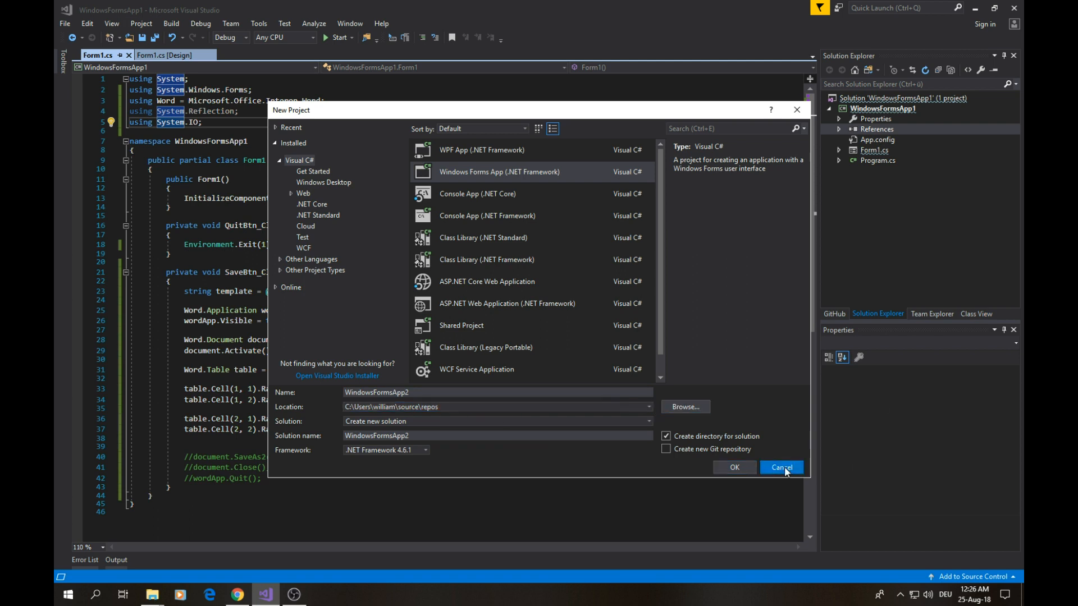
{"action": "left_click", "coordinate": [782, 467]}
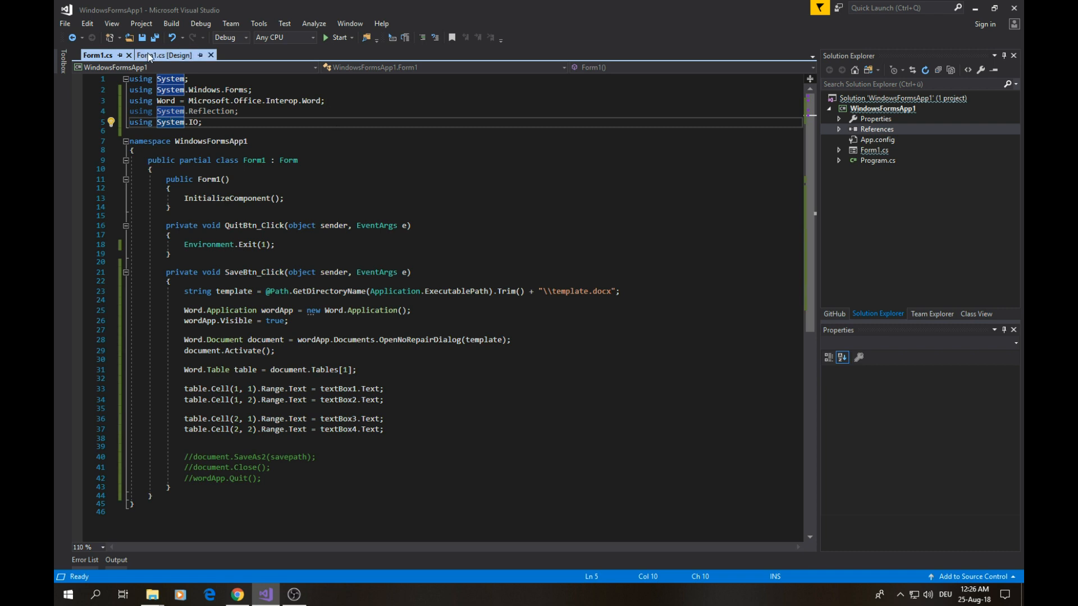
Show Form1's designer with its four labelled text boxes and Quit and Save buttons.
{"action": "left_click", "coordinate": [165, 55]}
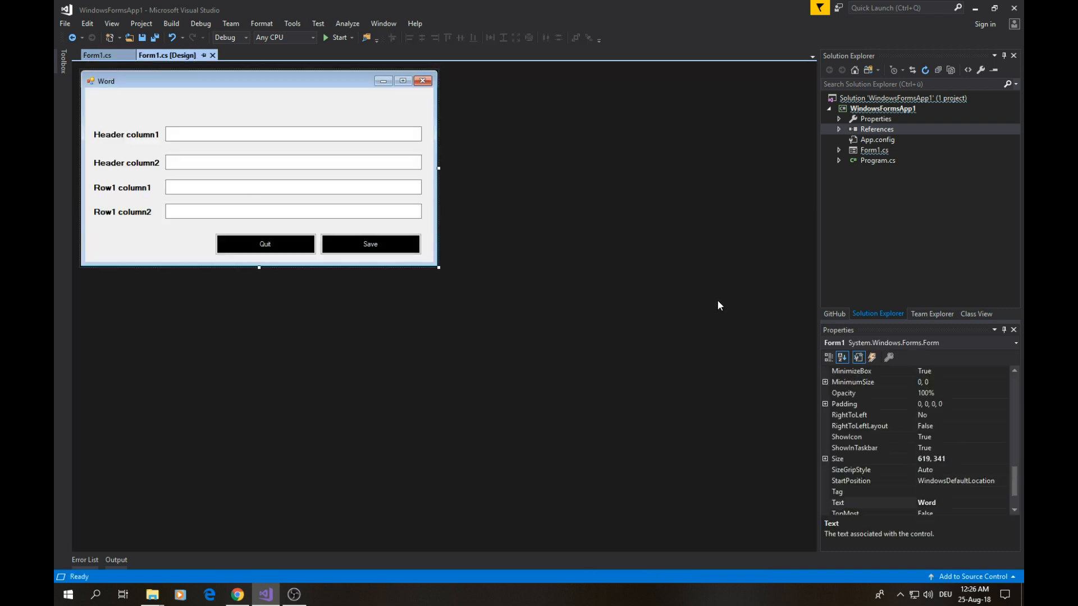
{"action": "mouse_move", "coordinate": [717, 308]}
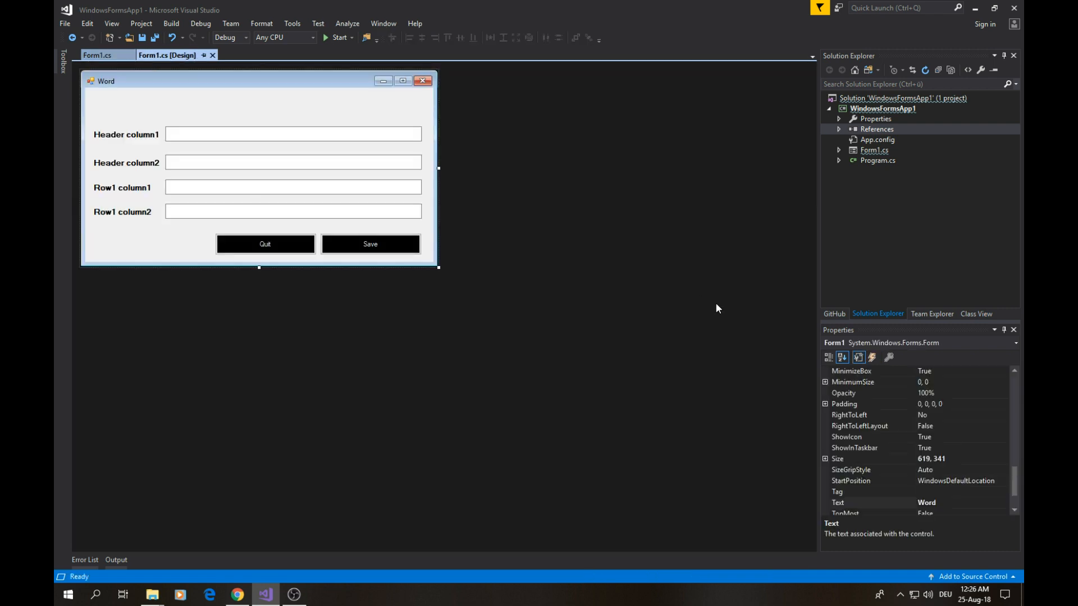
{"action": "mouse_move", "coordinate": [780, 161]}
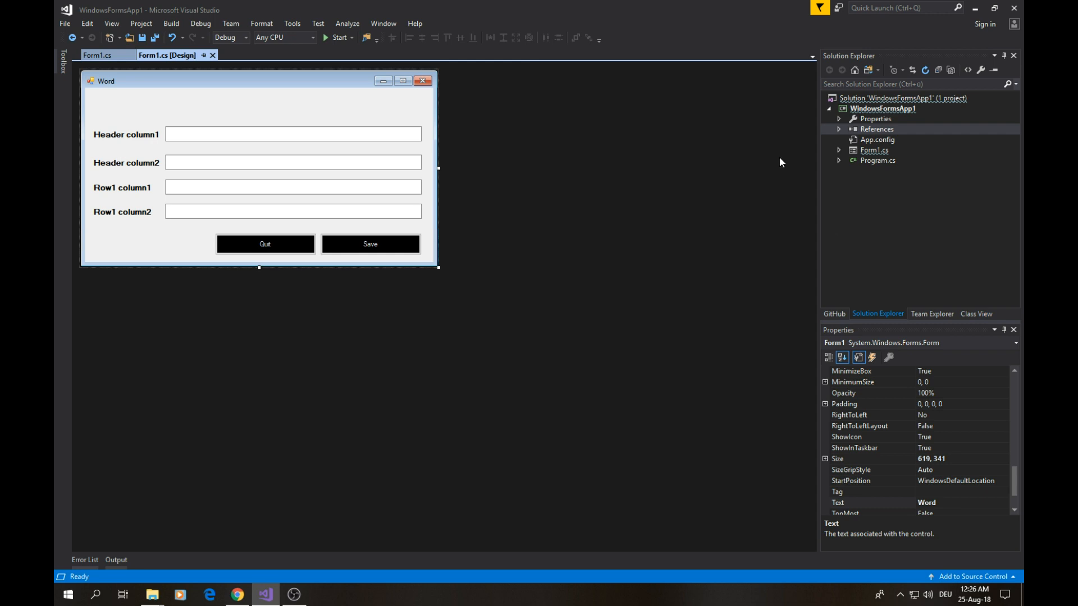
{"action": "left_click", "coordinate": [99, 55]}
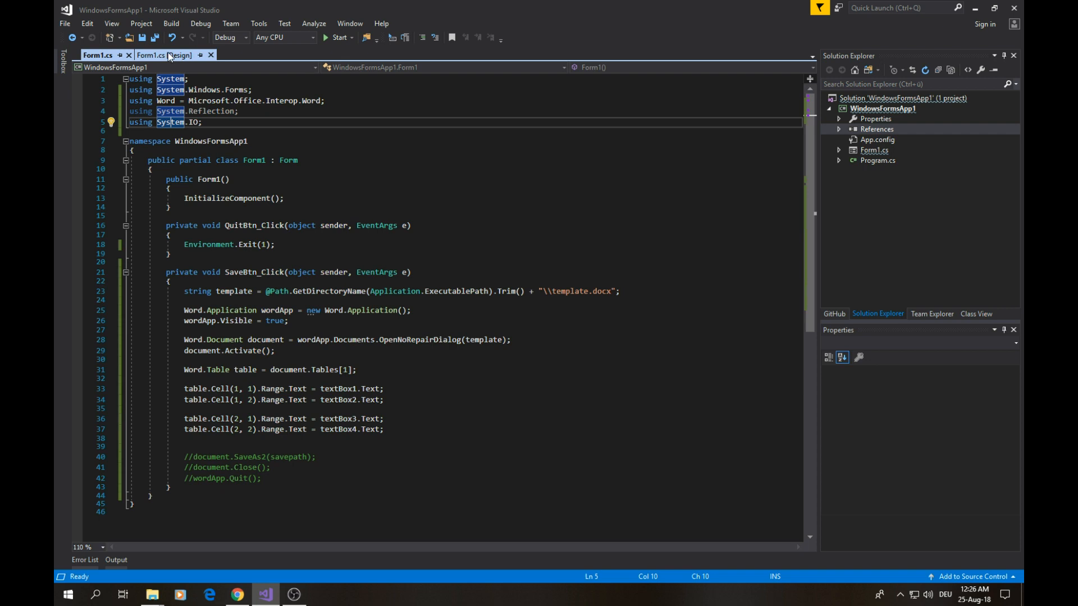
{"action": "left_click", "coordinate": [167, 55]}
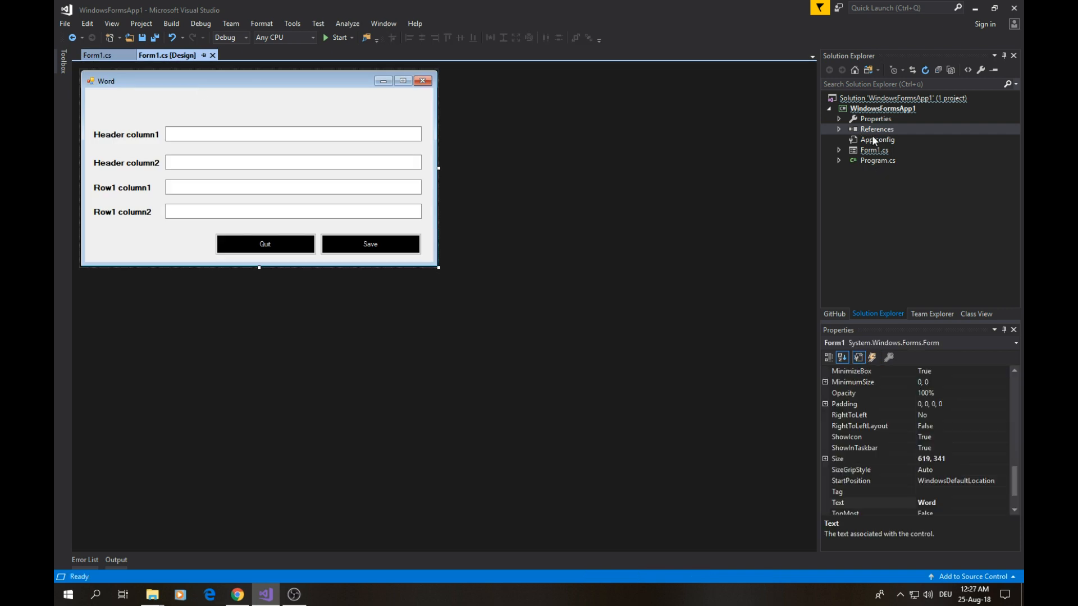
Add the Microsoft Word 15.0 Object Library COM reference to the project.
{"action": "right_click", "coordinate": [877, 129]}
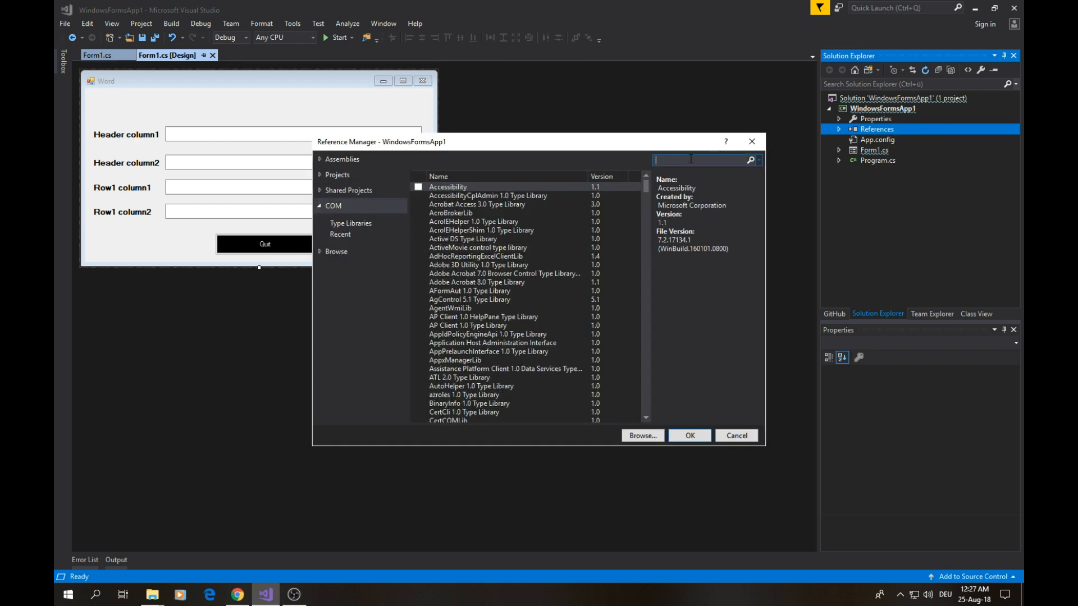
{"action": "type", "text": "word"}
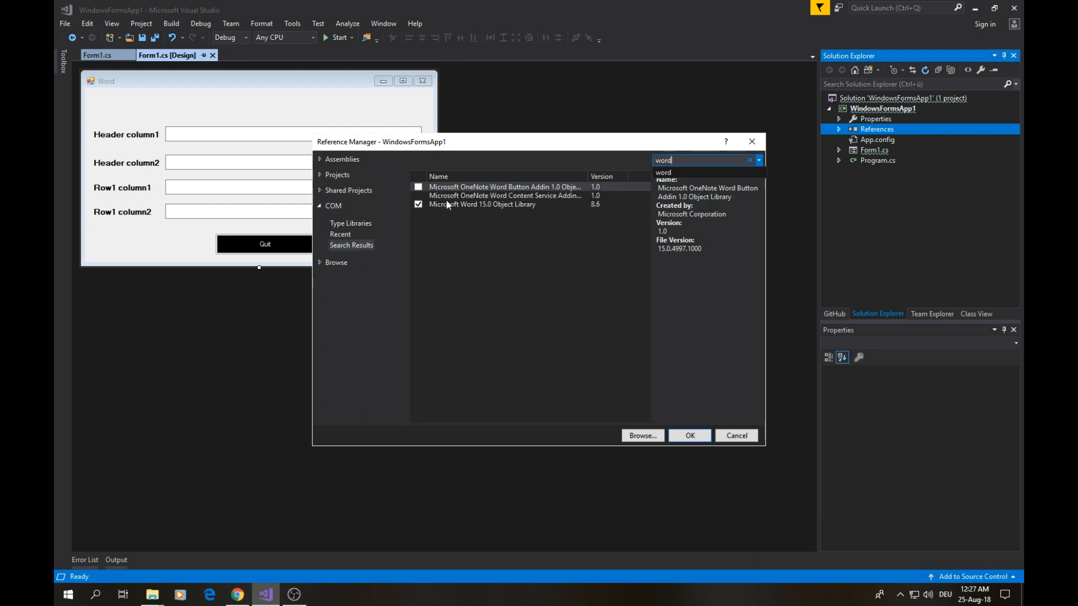
{"action": "mouse_move", "coordinate": [483, 205]}
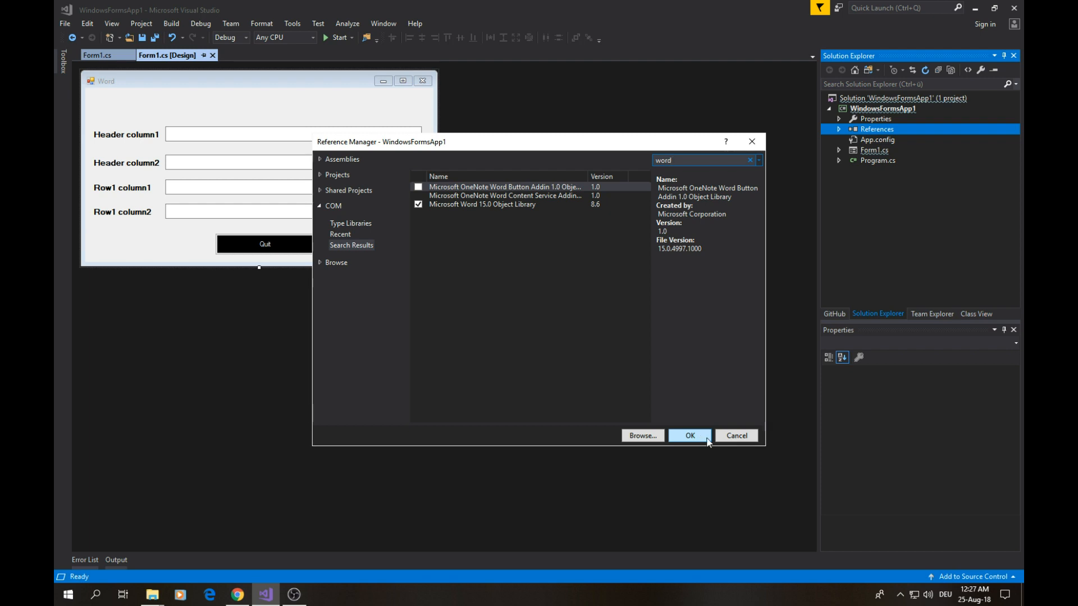
{"action": "left_click", "coordinate": [689, 436]}
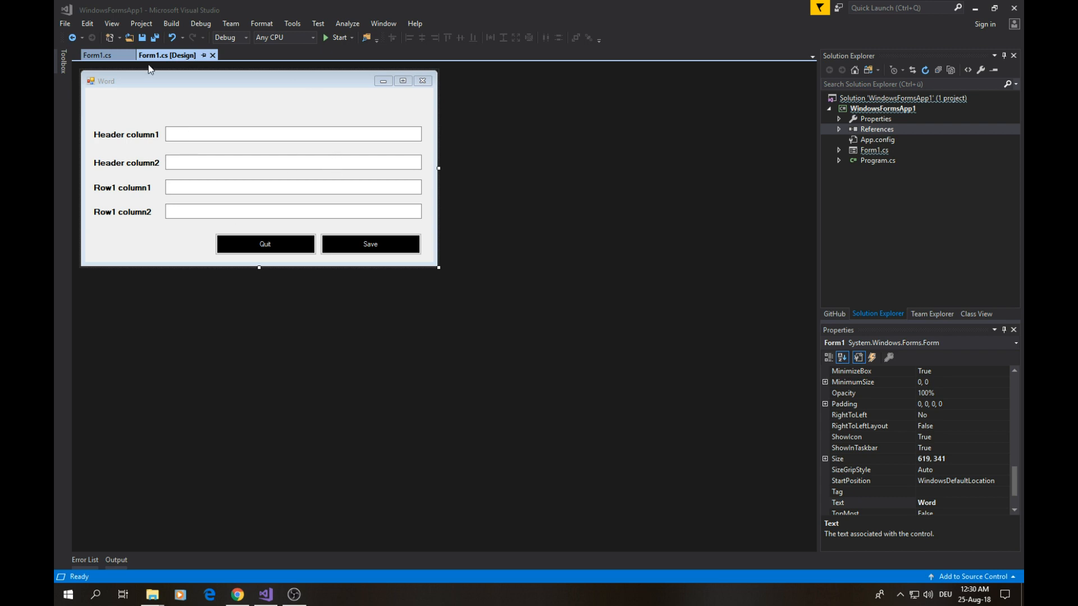
{"action": "mouse_move", "coordinate": [195, 128]}
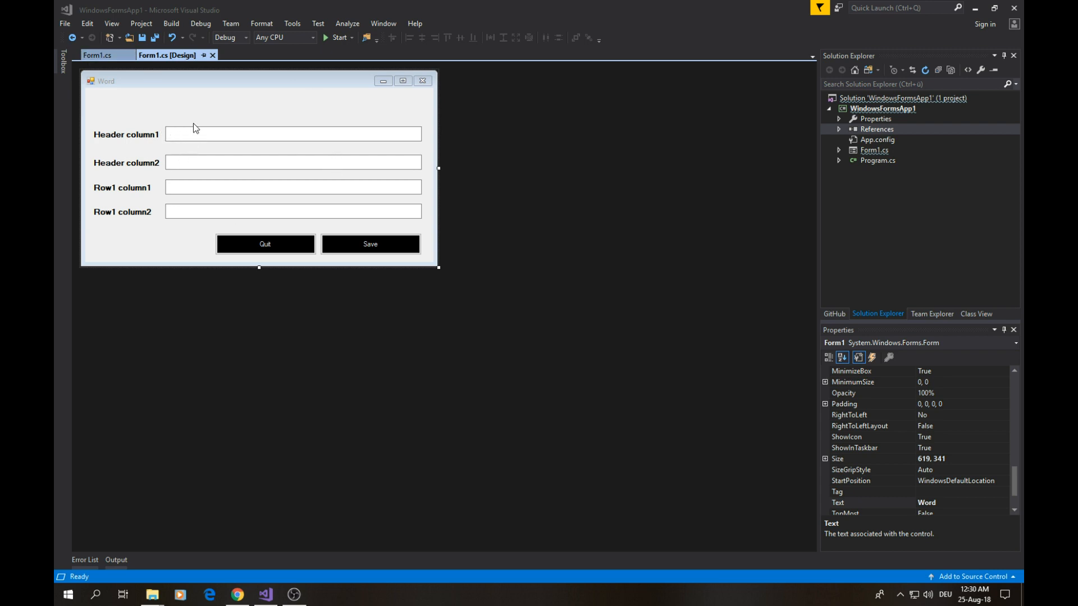
{"action": "mouse_move", "coordinate": [209, 169]}
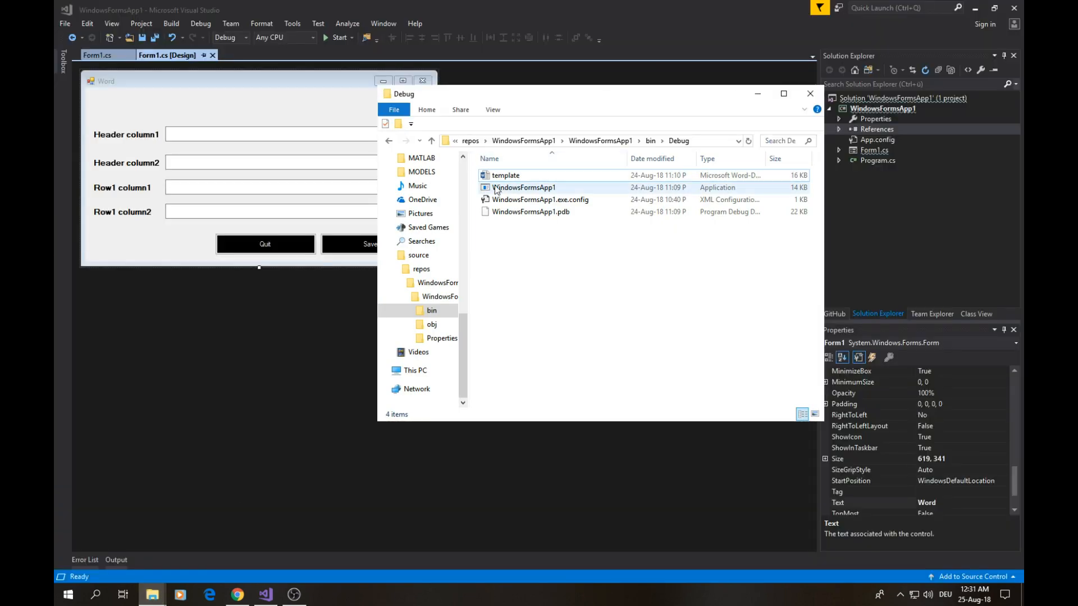
Open template.docx from the Debug folder in Word and dismiss the activation notice.
{"action": "double_click", "coordinate": [507, 175]}
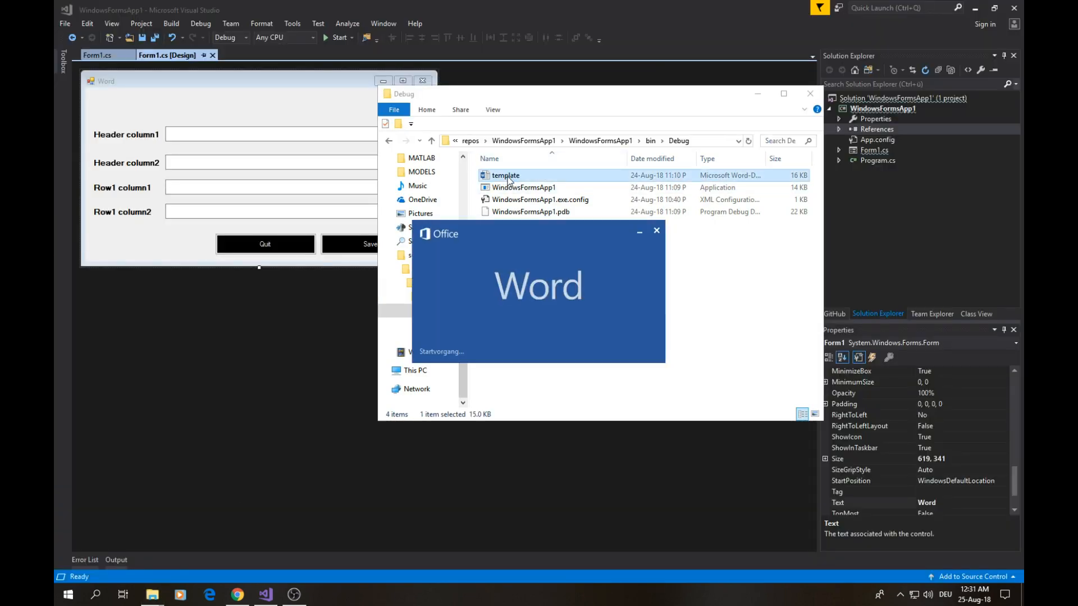
{"action": "double_click", "coordinate": [506, 175]}
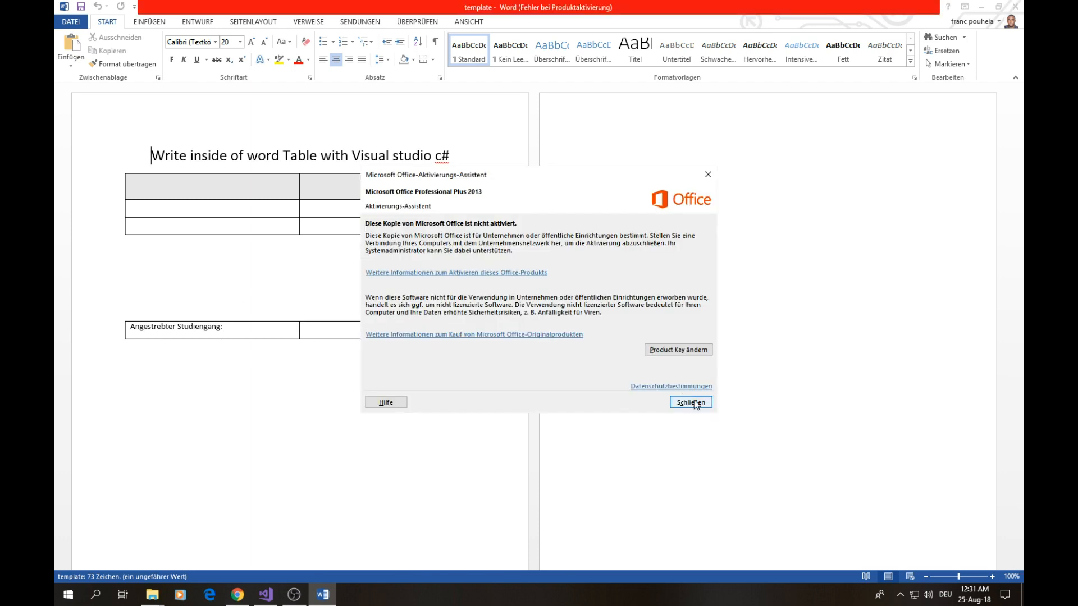
{"action": "left_click", "coordinate": [690, 401]}
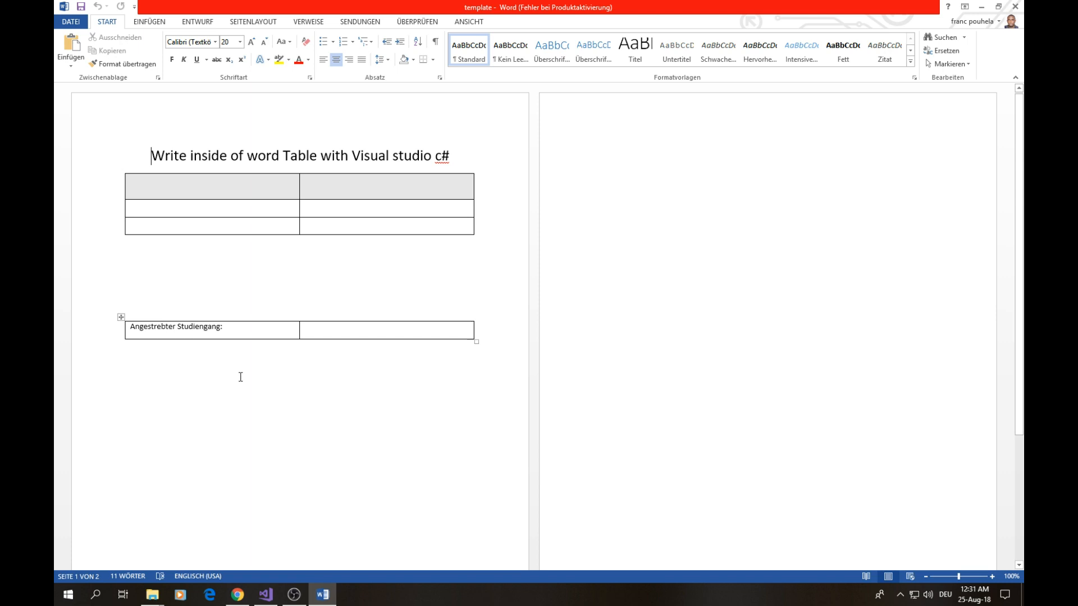
Inspect the template's empty two-column first table in Word.
{"action": "left_click", "coordinate": [387, 185]}
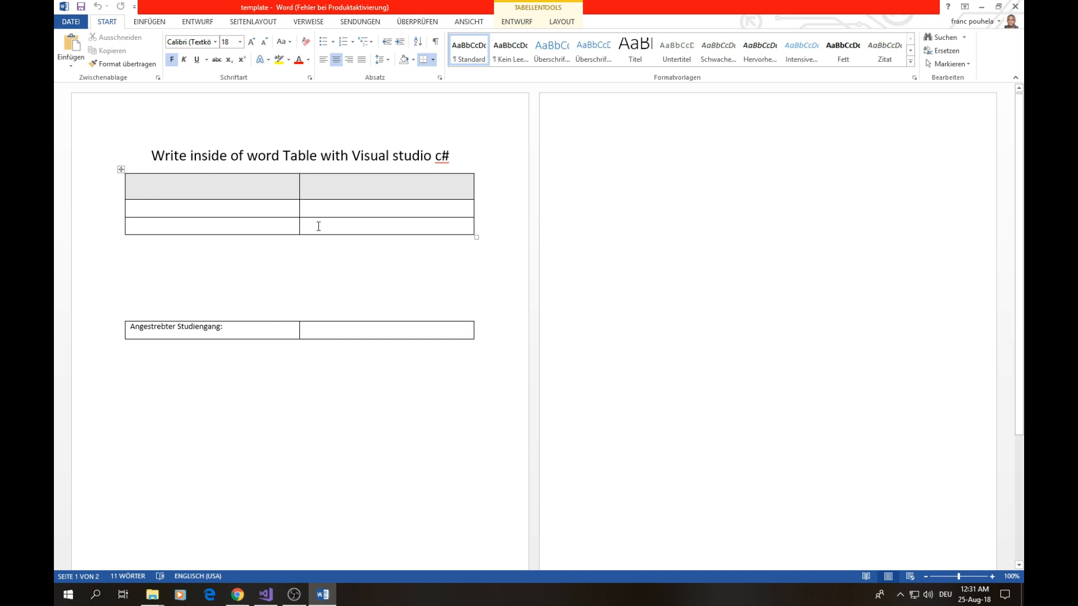
{"action": "mouse_move", "coordinate": [771, 151]}
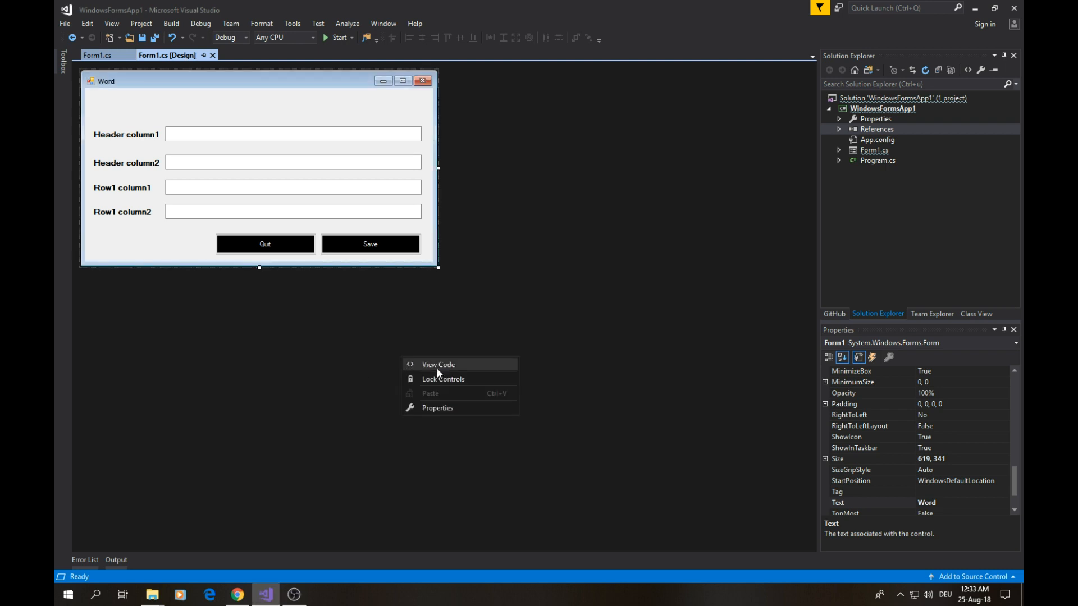
View Form1's code, highlight System in the usings, and scroll to the SaveBtn_Click handler.
{"action": "left_click", "coordinate": [438, 364]}
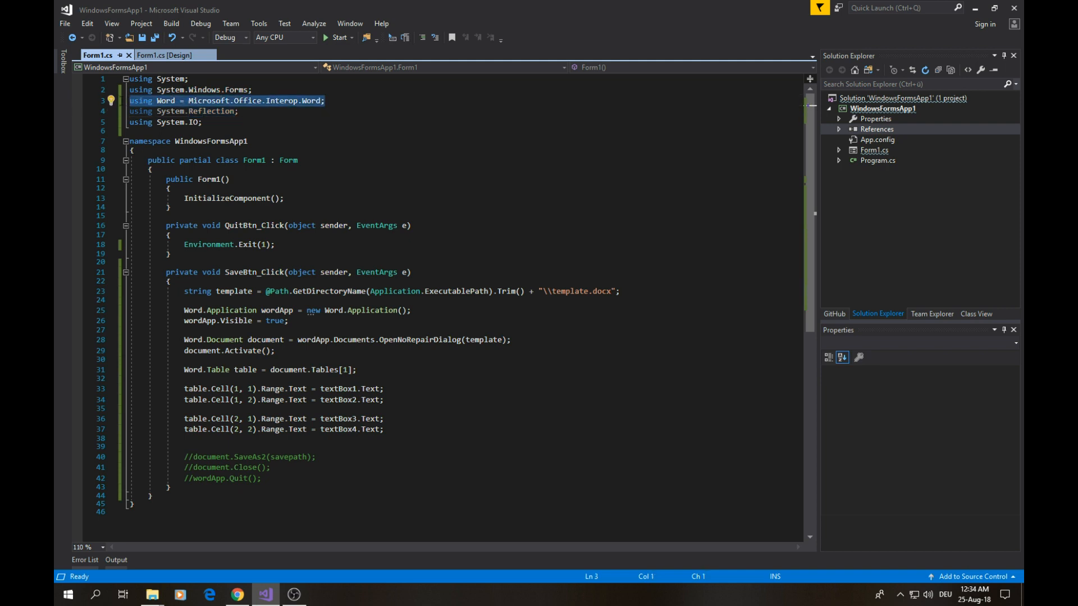
{"action": "double_click", "coordinate": [208, 100]}
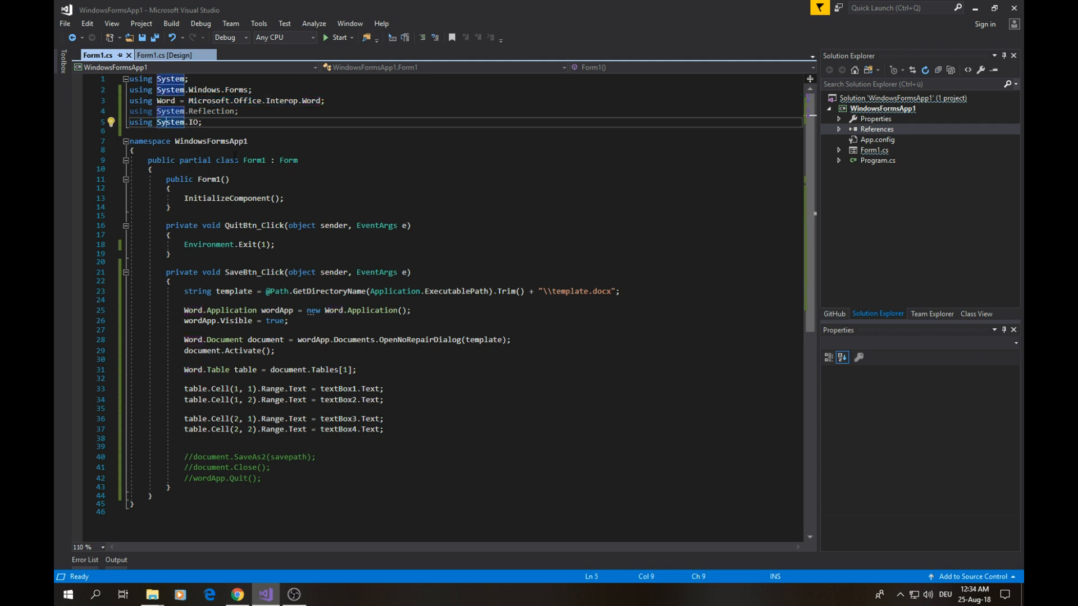
{"action": "scroll", "scroll_direction": "down", "scroll_amount": 3}
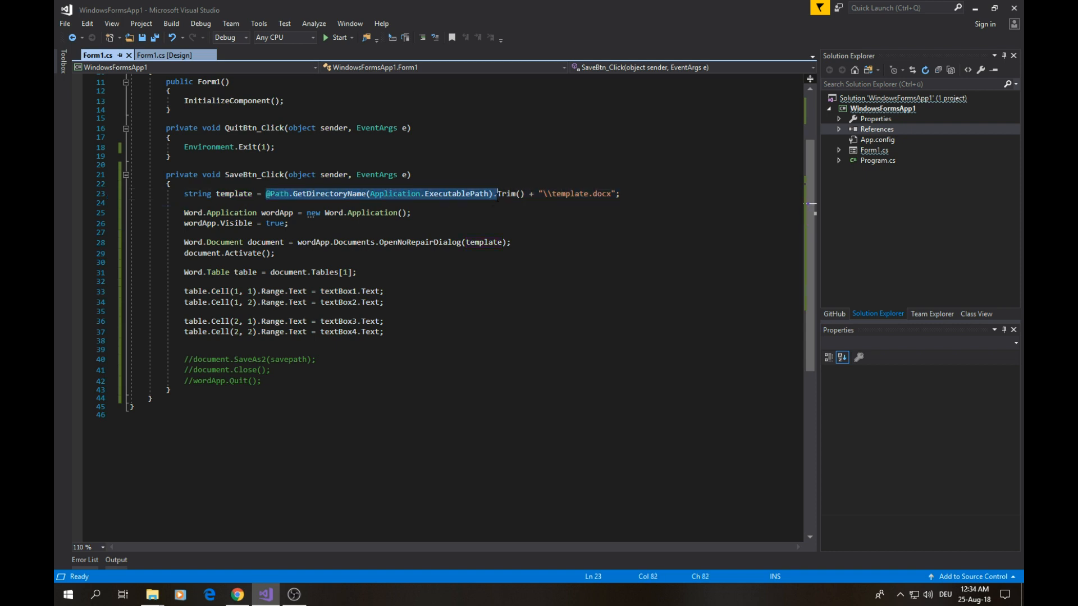
{"action": "mouse_move", "coordinate": [318, 198]}
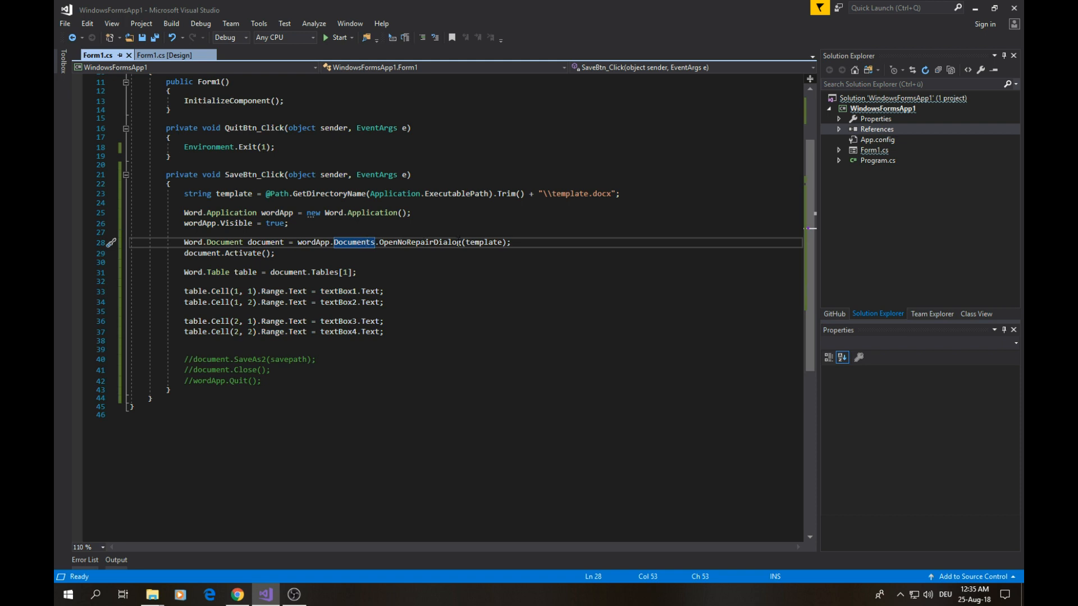
{"action": "left_click", "coordinate": [200, 252]}
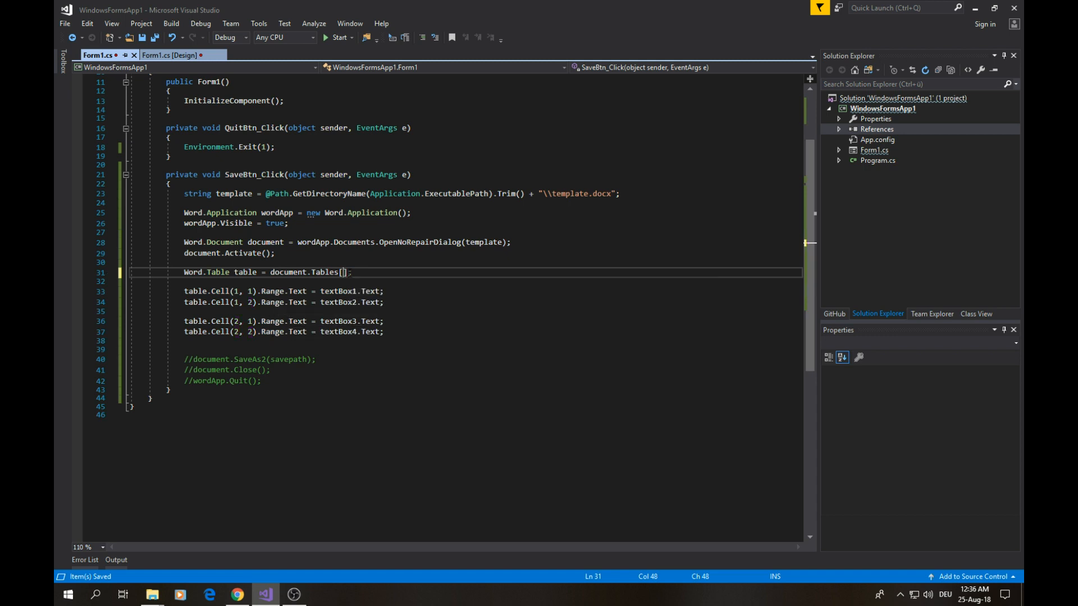
Set the save handler to target document.Tables[1] and save the code.
{"action": "type", "text": "1"}
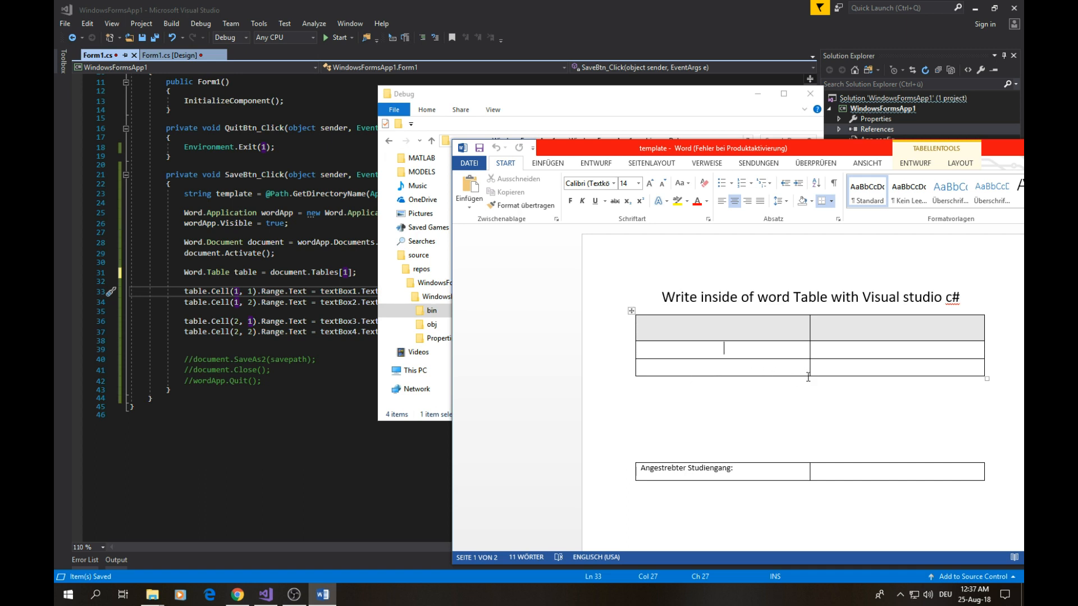
{"action": "mouse_move", "coordinate": [803, 376]}
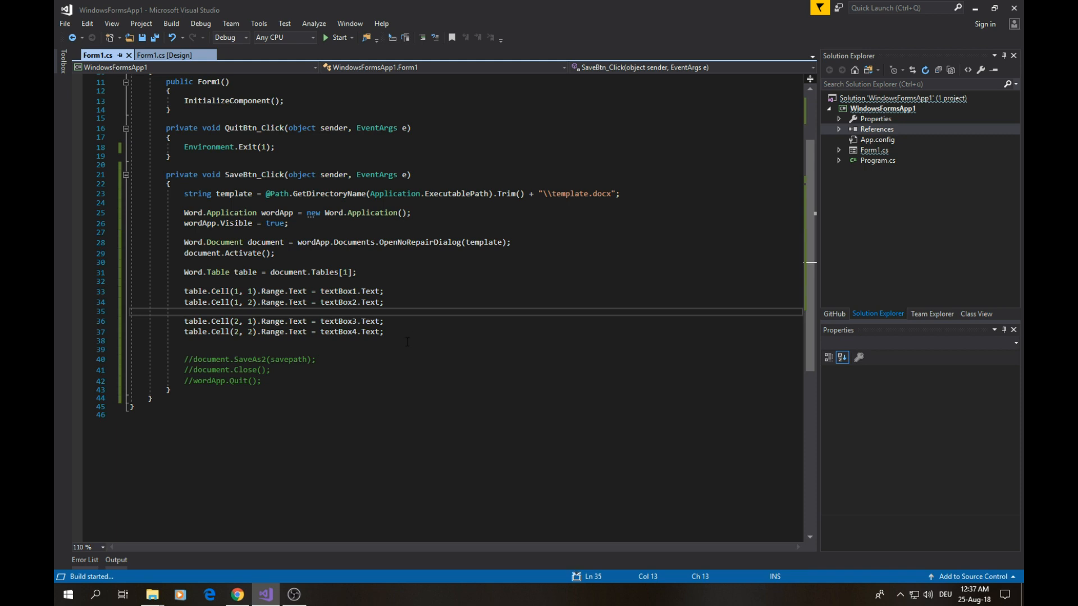
Run the app, enter 1, 2, 3, 4 in the textboxes and save them into the Word table.
{"action": "left_click", "coordinate": [337, 37]}
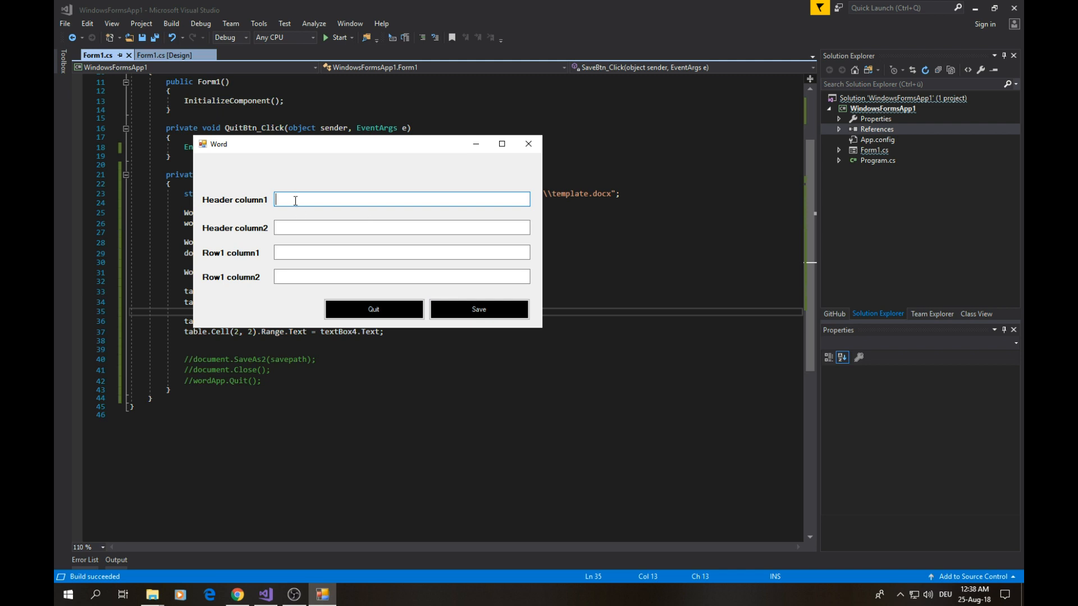
{"action": "type", "text": "1"}
{"action": "left_click", "coordinate": [401, 228]}
{"action": "type", "text": "2"}
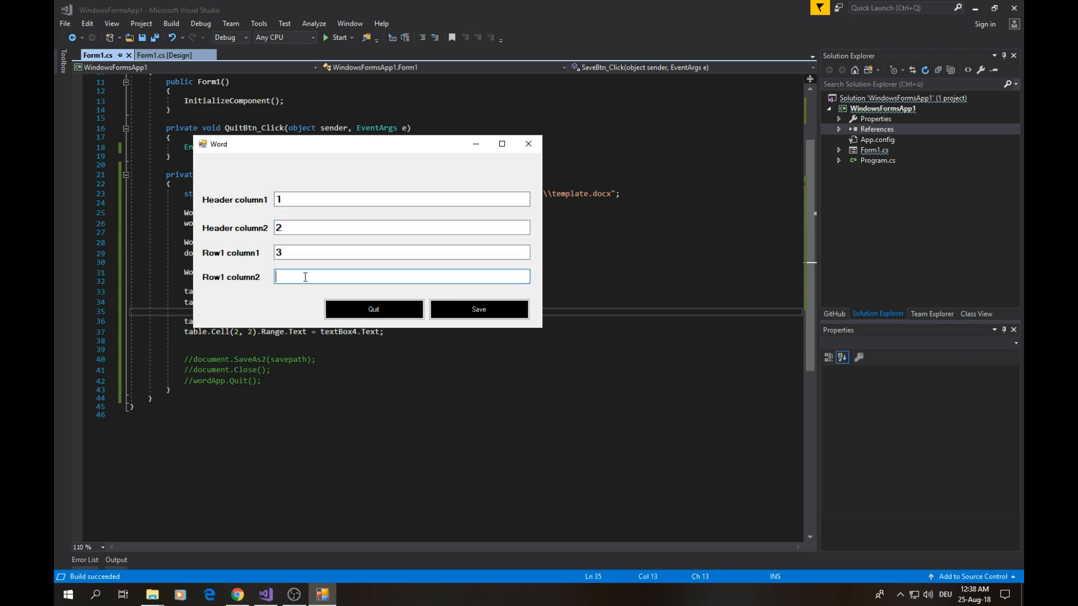
{"action": "type", "text": "4"}
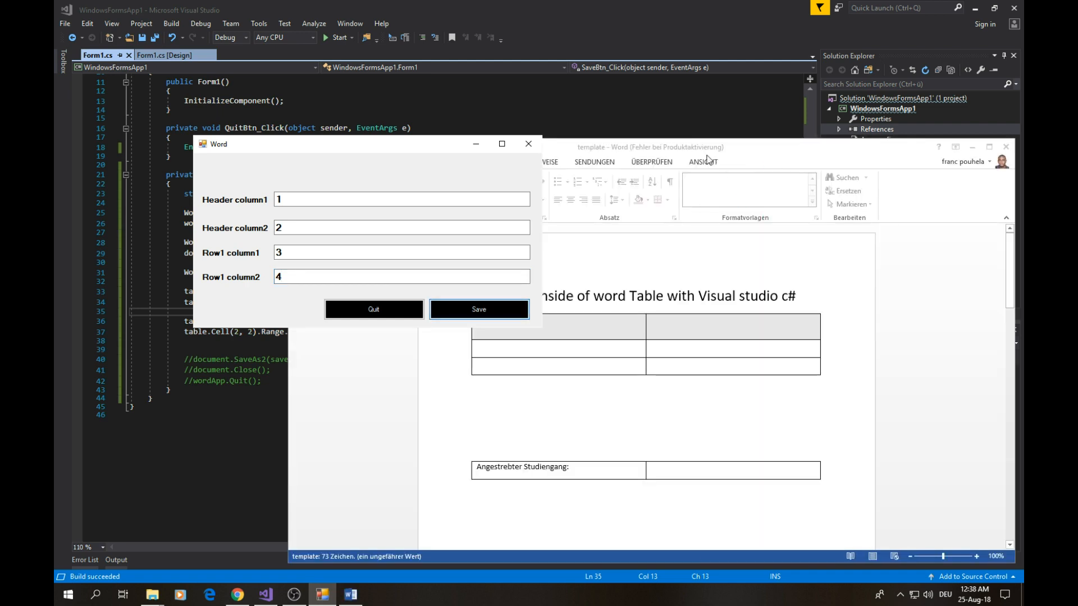
{"action": "left_click", "coordinate": [478, 310]}
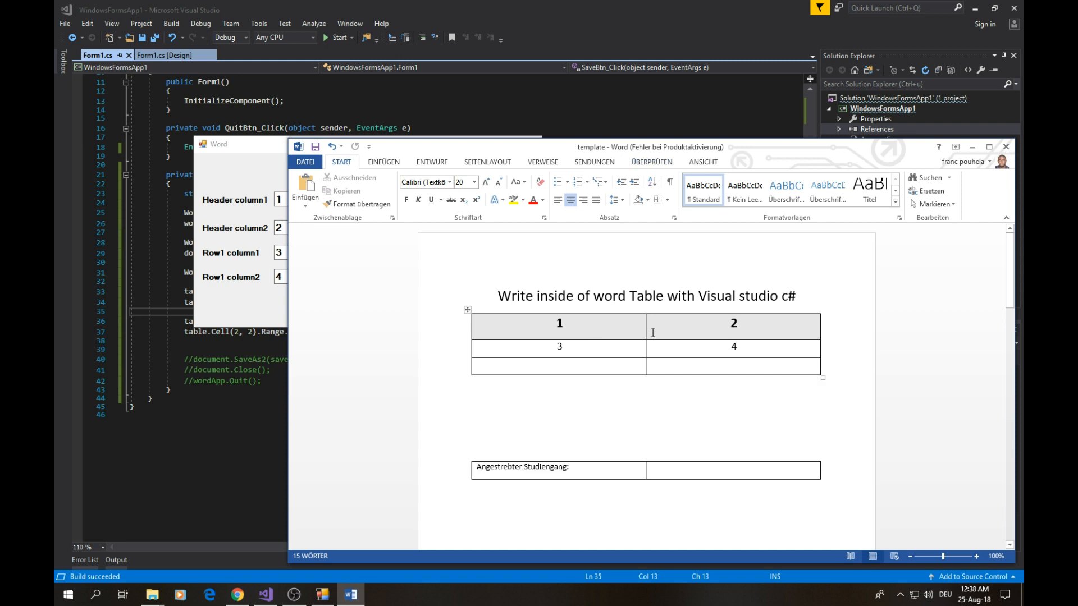